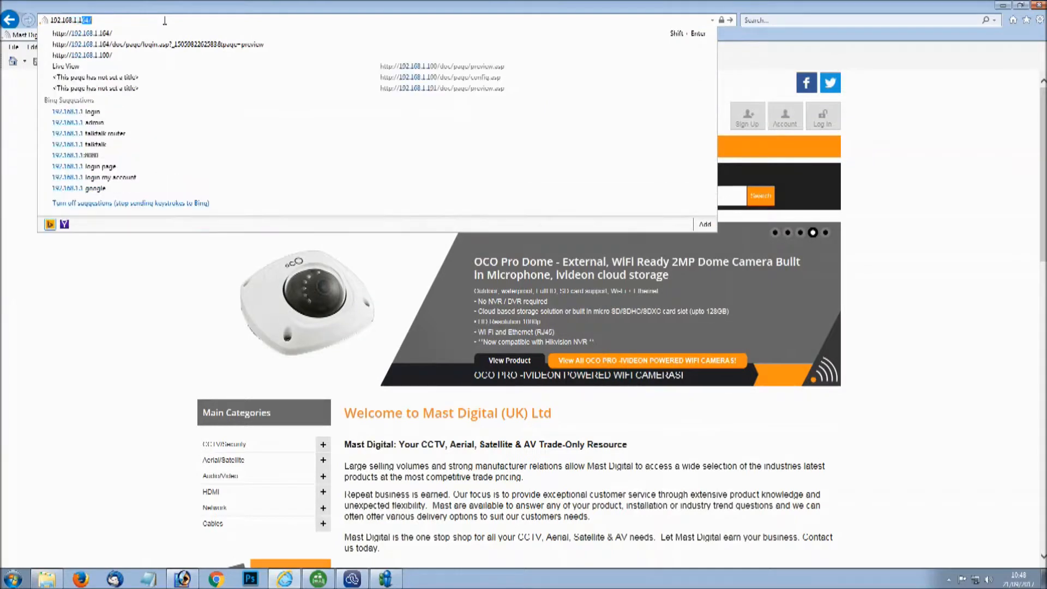
# Step: Open the camera's login page and sign in with the admin account
pyautogui.click(133, 46)
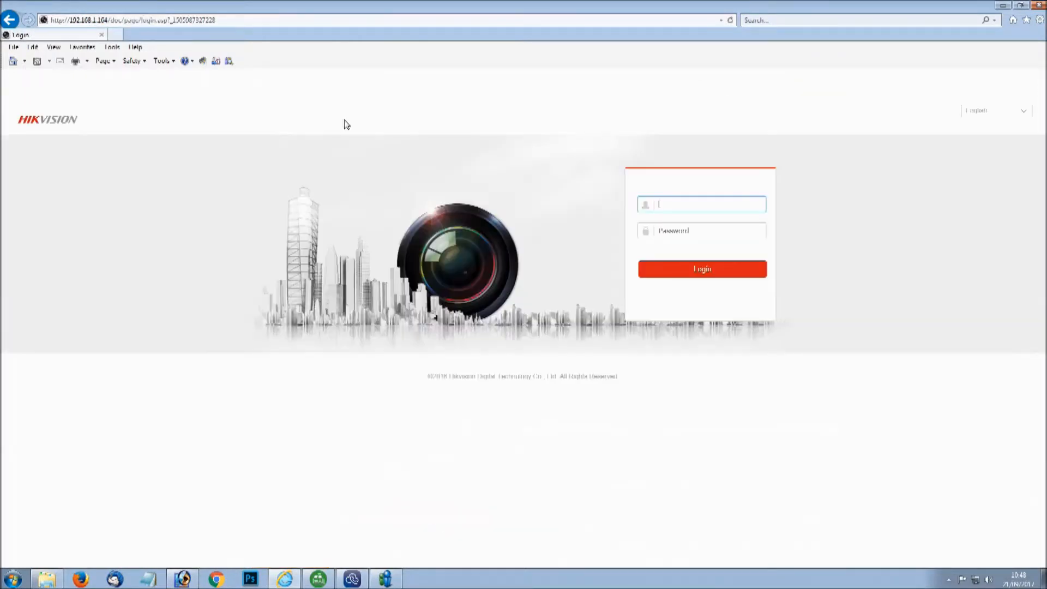
pyautogui.write('admin')
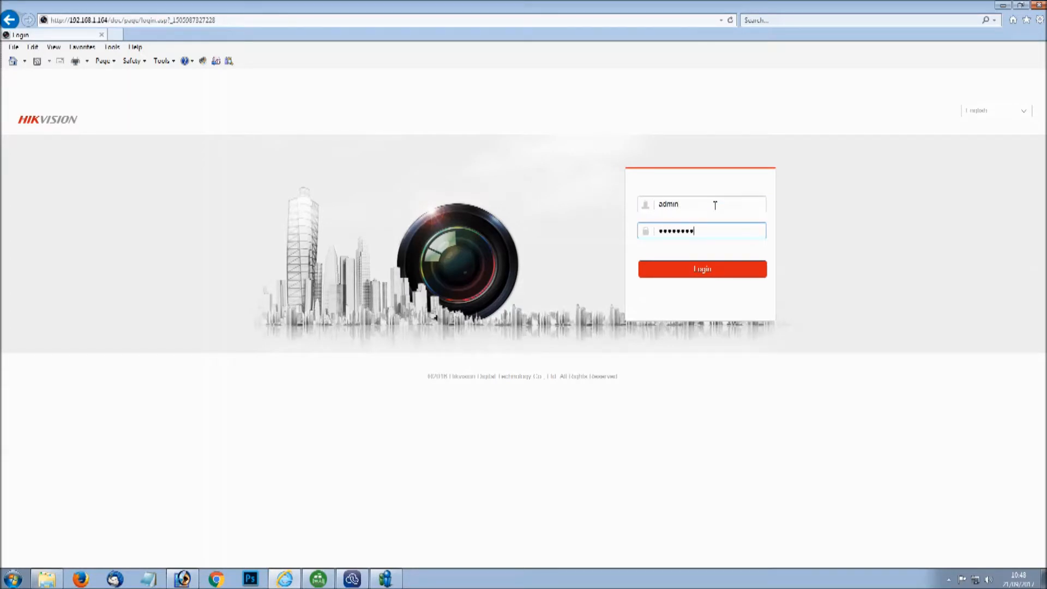
pyautogui.click(702, 269)
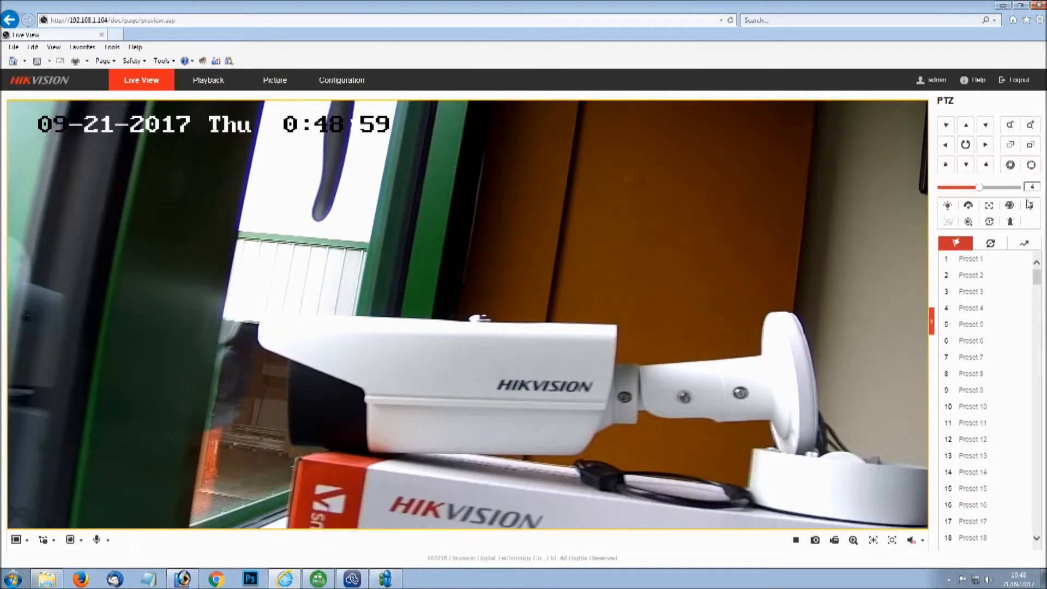
pyautogui.moveTo(984, 146)
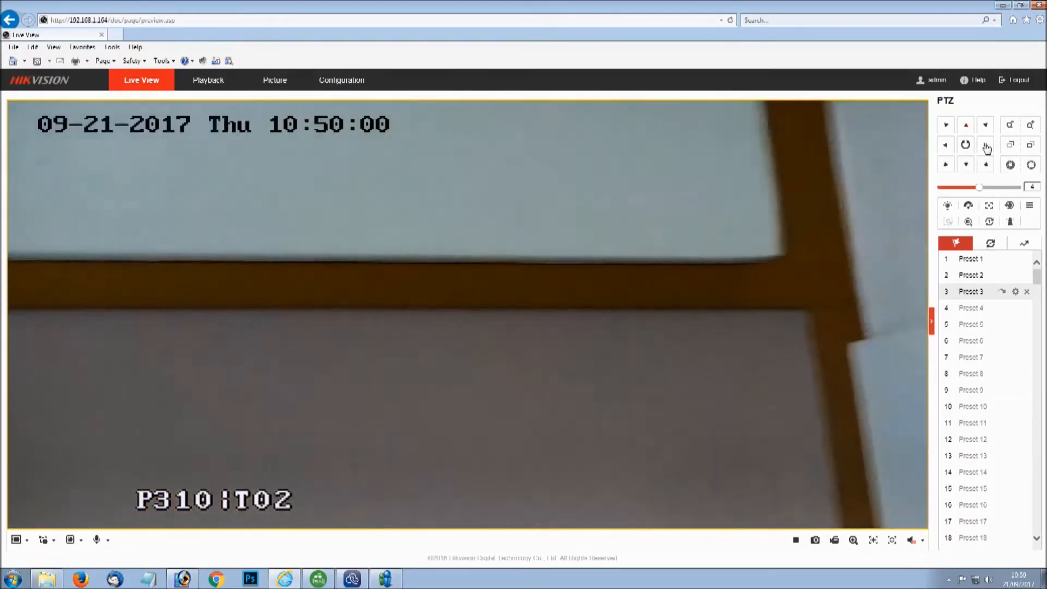
# Step: Pan to sign 4 and save it as Preset 4, then zoom toward the outdoor sign 5
pyautogui.click(986, 146)
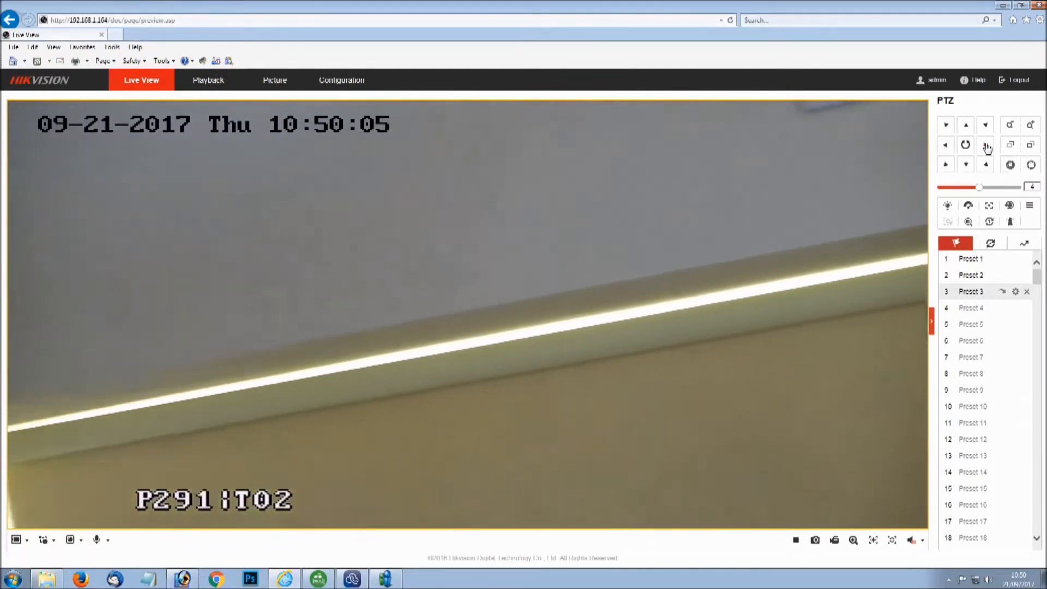
pyautogui.click(966, 124)
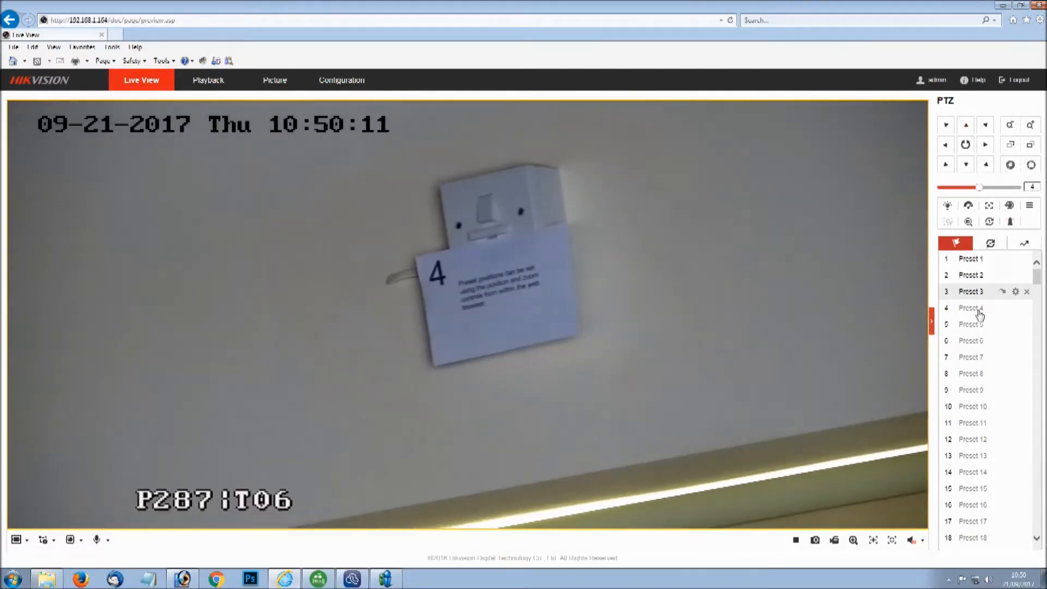
pyautogui.click(999, 307)
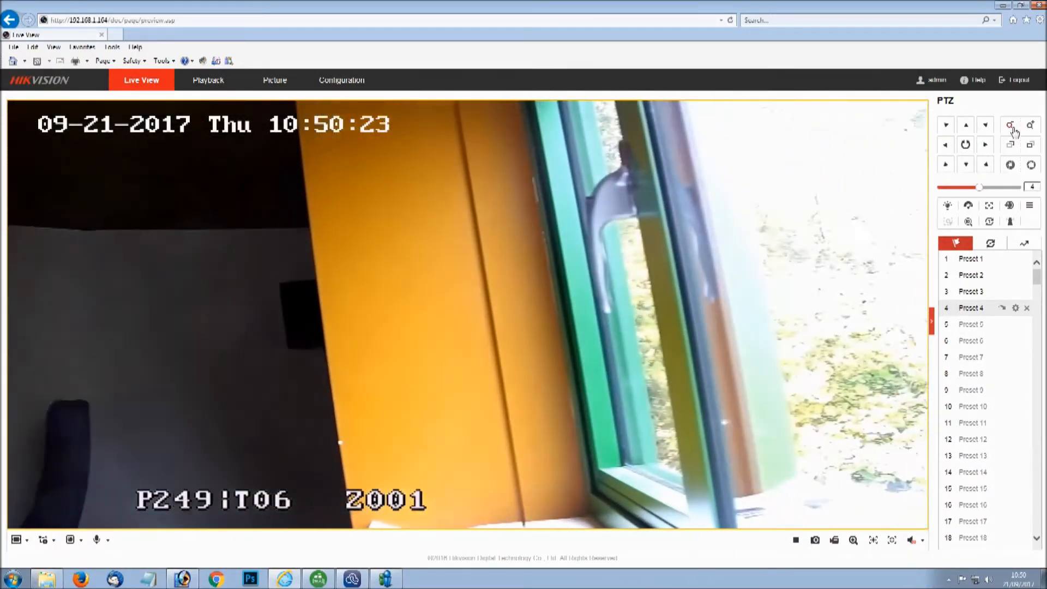
pyautogui.click(986, 145)
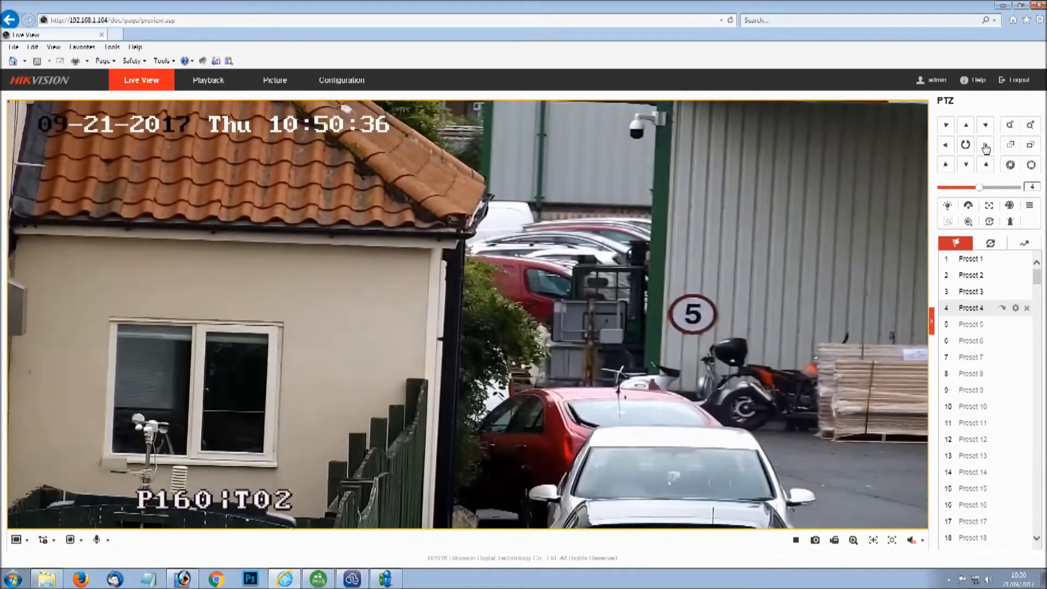
# Step: Fine-tune the camera's aim on sign 5
pyautogui.click(946, 145)
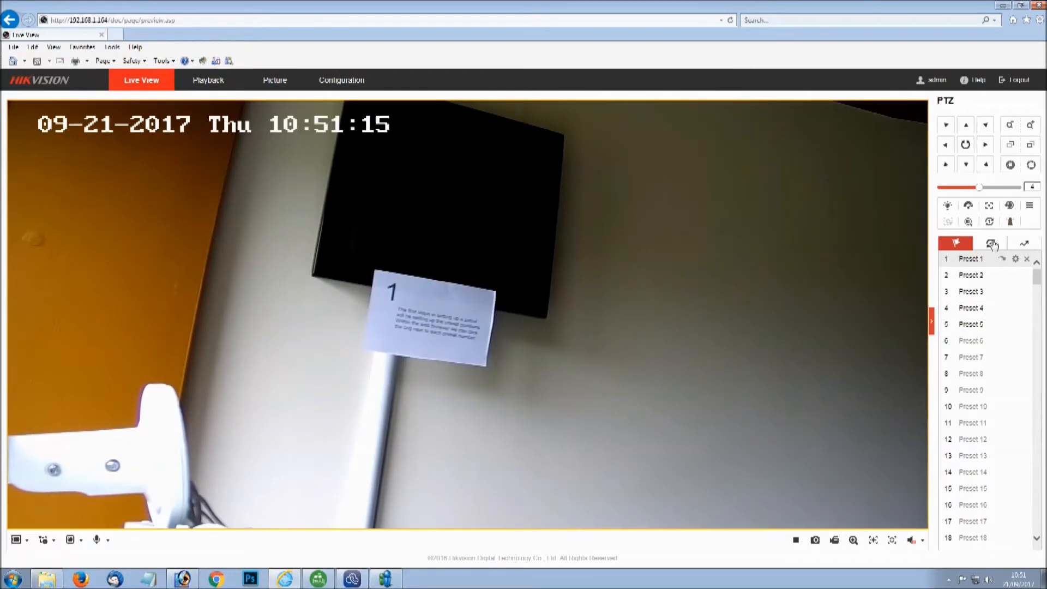
# Step: Add stops to Patrol Path1, including presets 2 and 4, and save the path
pyautogui.click(992, 243)
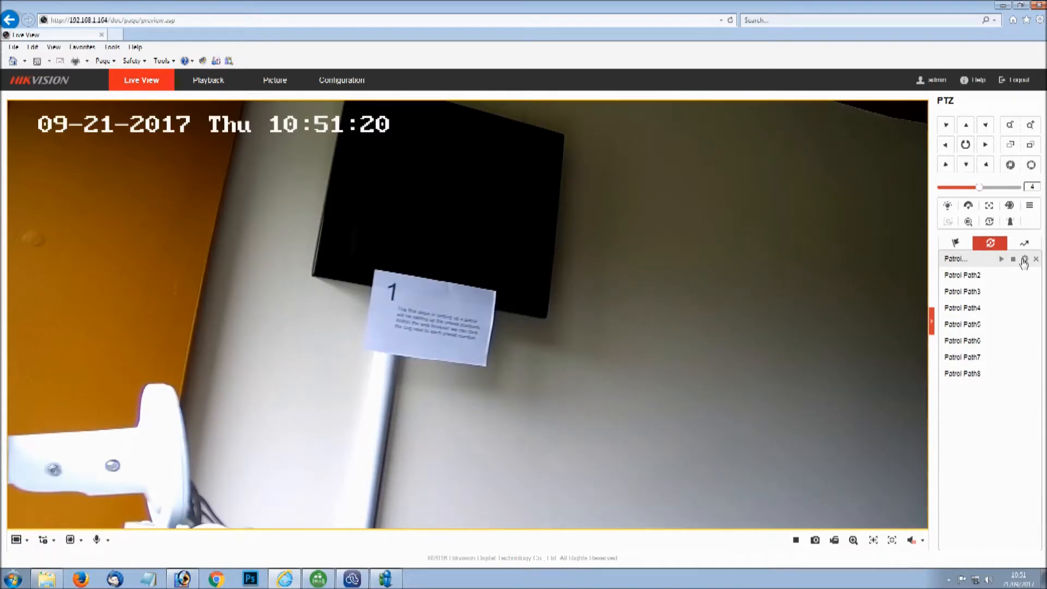
pyautogui.click(1024, 259)
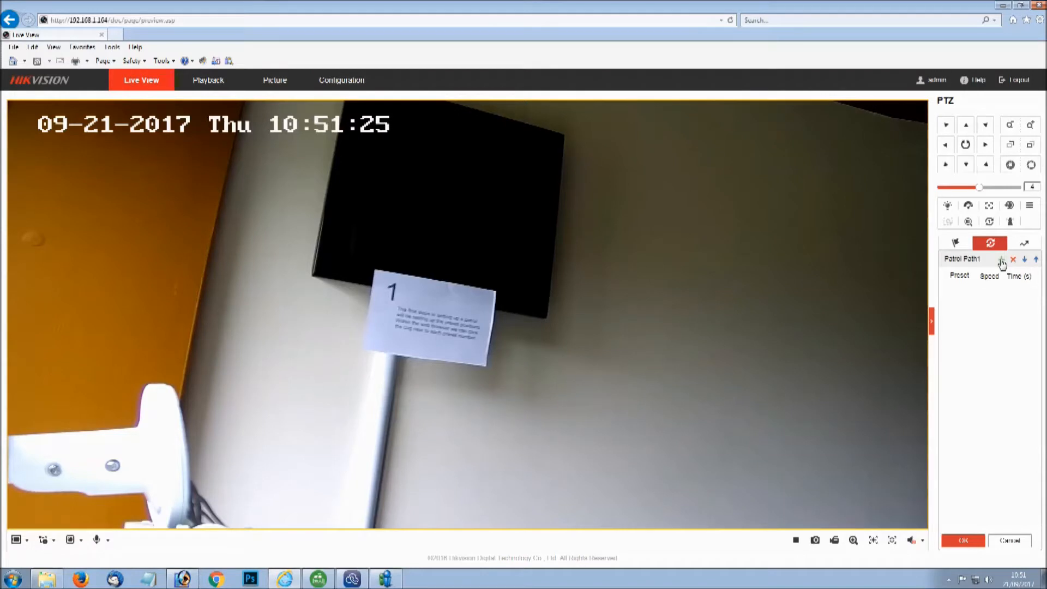
pyautogui.click(988, 259)
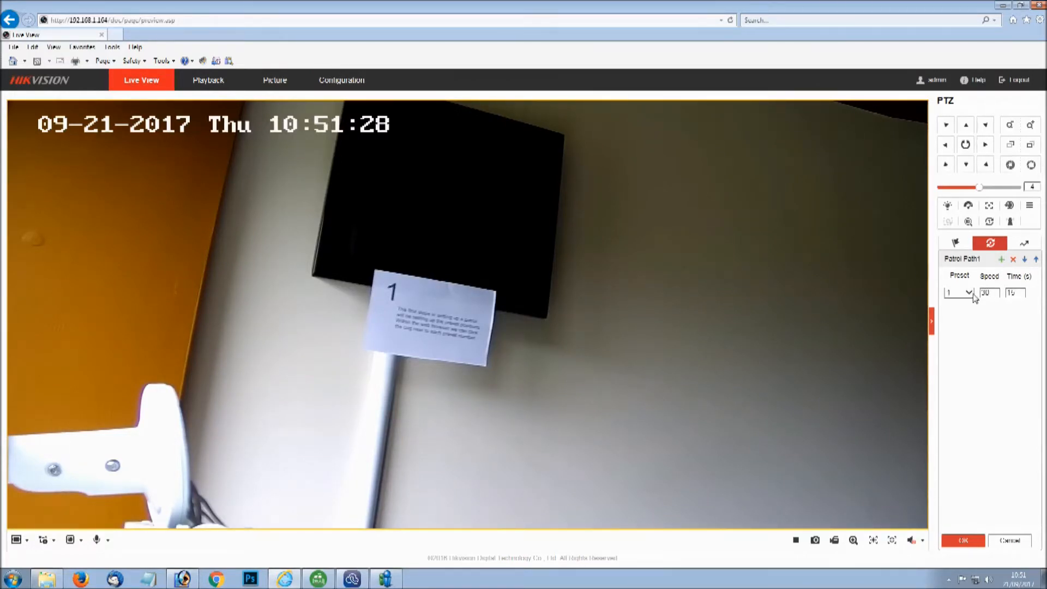
pyautogui.click(986, 258)
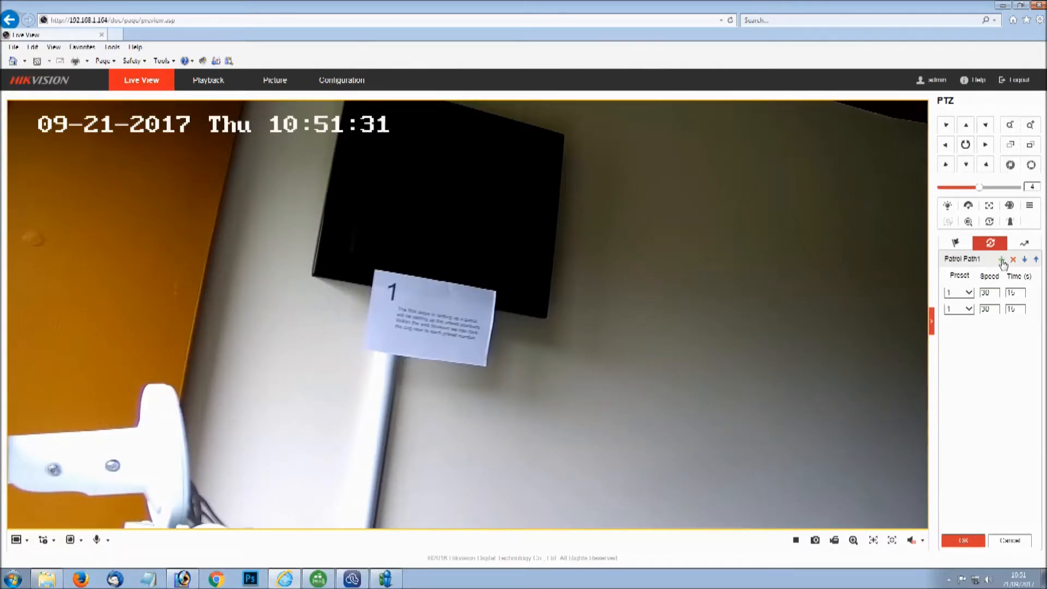
pyautogui.click(967, 308)
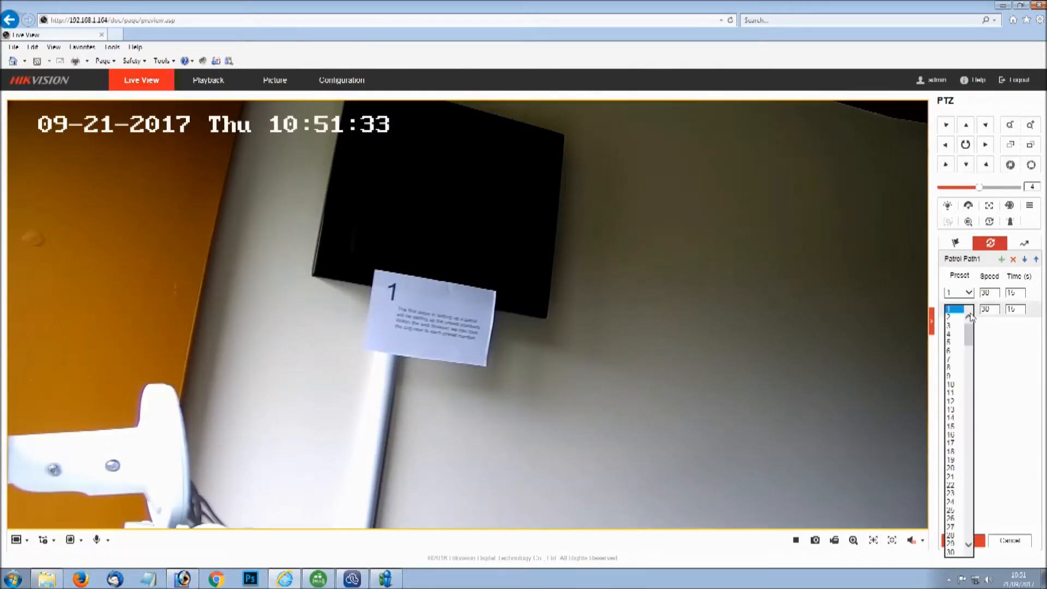
pyautogui.click(956, 308)
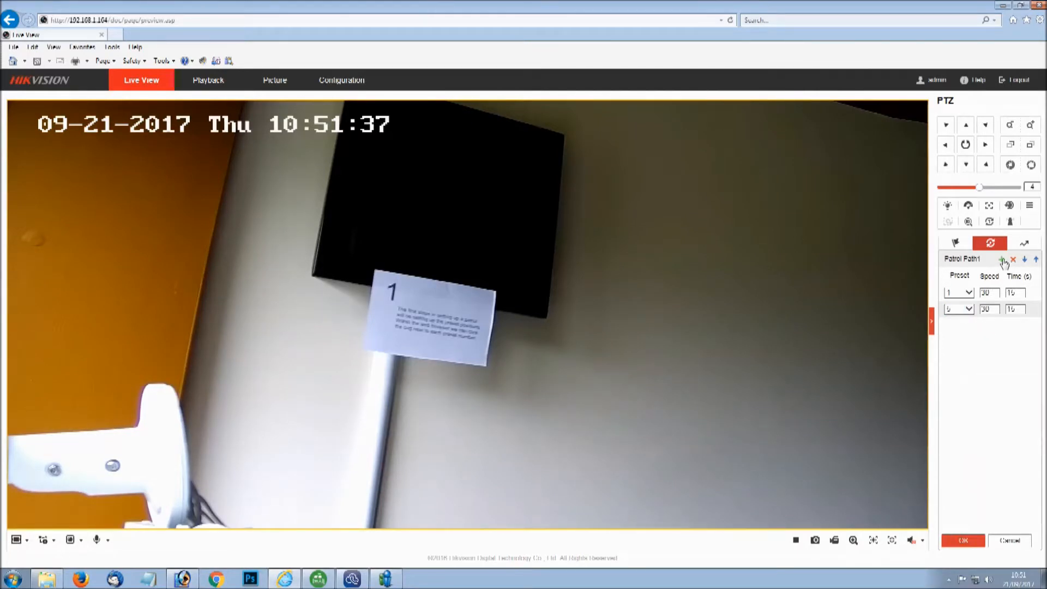
pyautogui.click(986, 257)
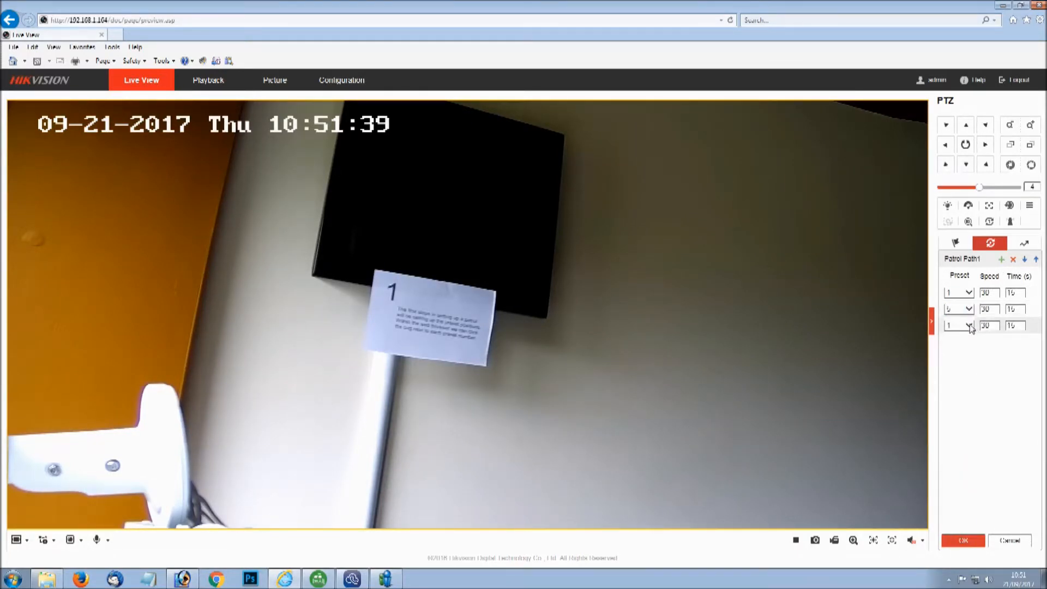
pyautogui.click(967, 325)
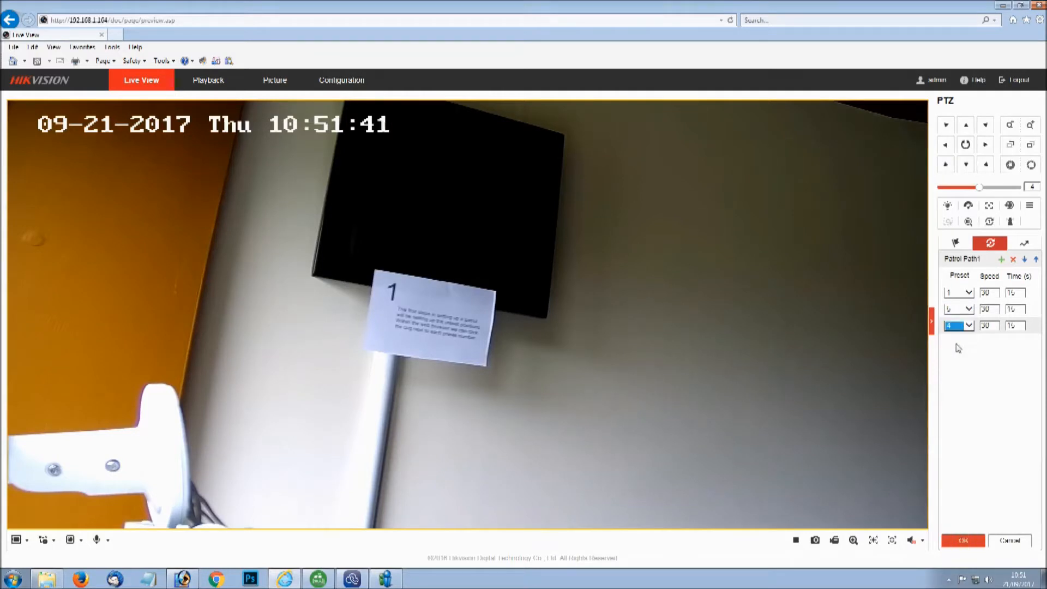
pyautogui.click(1005, 257)
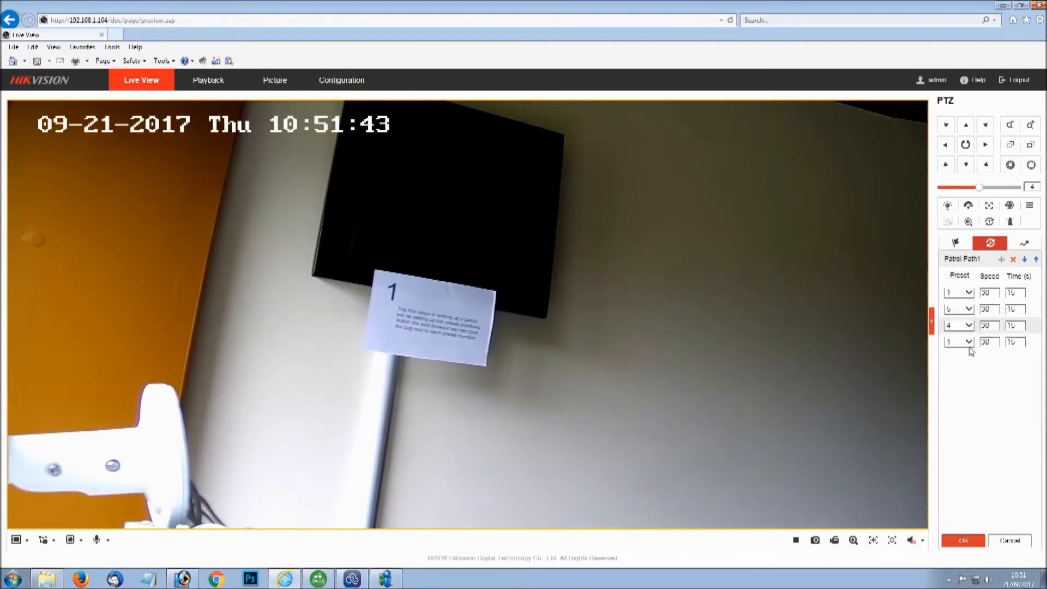
pyautogui.click(966, 343)
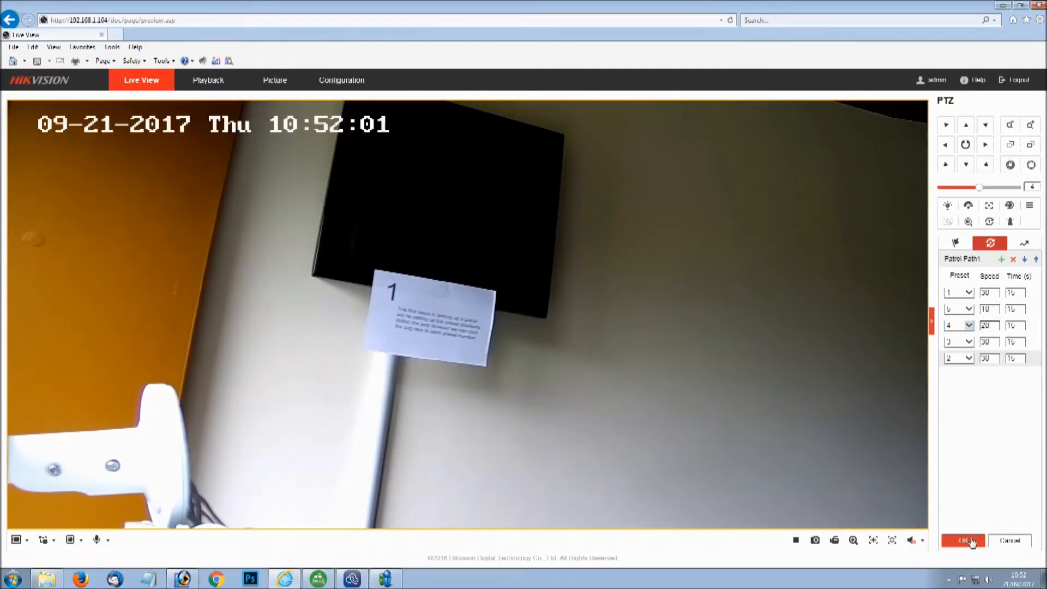
pyautogui.click(966, 542)
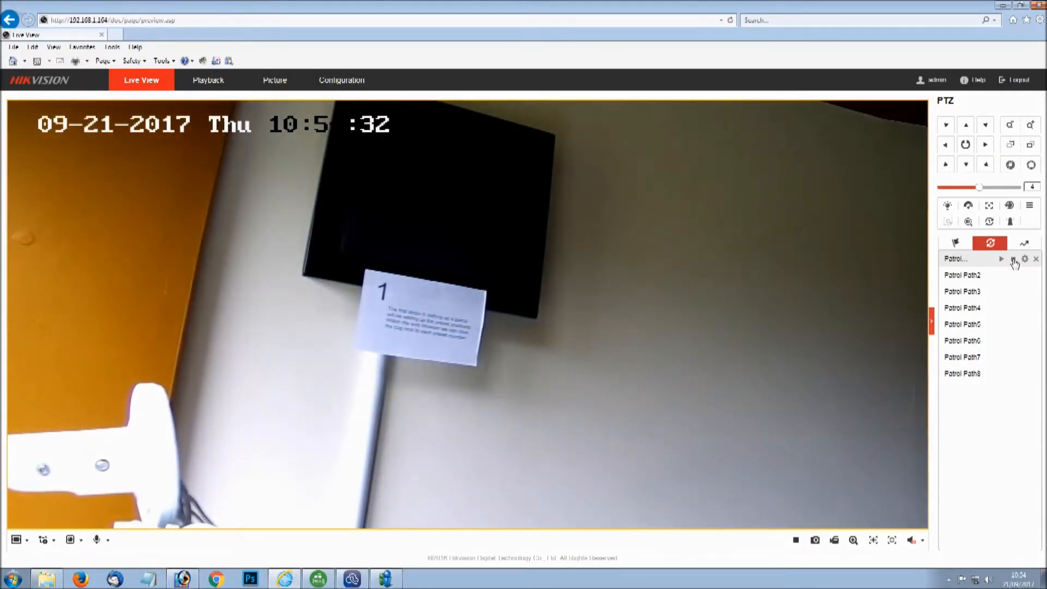
# Step: Scroll the camera presets list to the Call OSD special preset
pyautogui.click(955, 243)
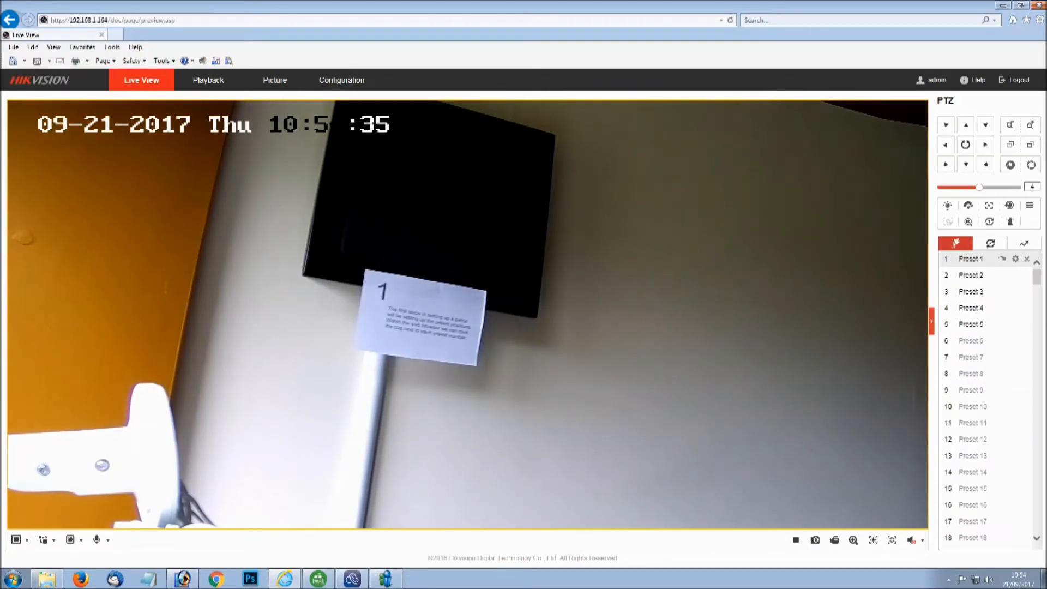
pyautogui.scroll(-3)
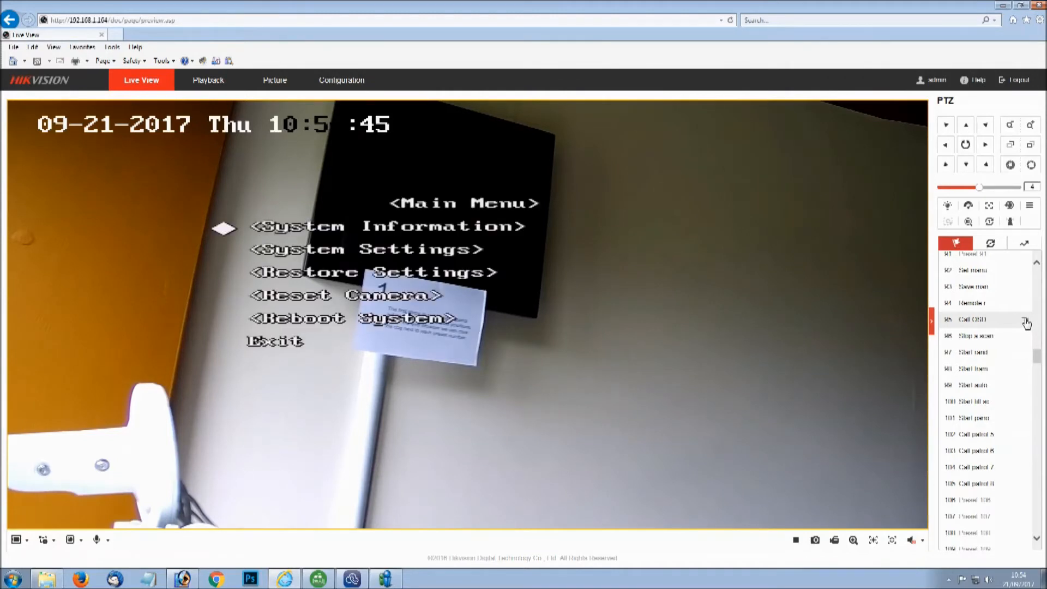
# Step: Navigate the OSD to System Settings > Motion and set Park Type to Patrol 1
pyautogui.click(965, 164)
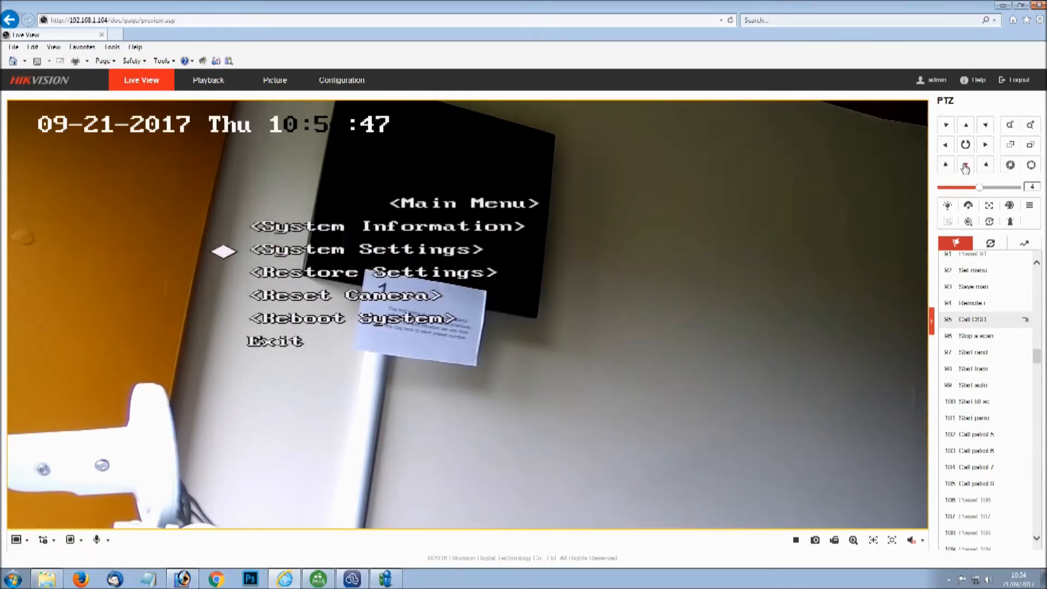
pyautogui.click(966, 164)
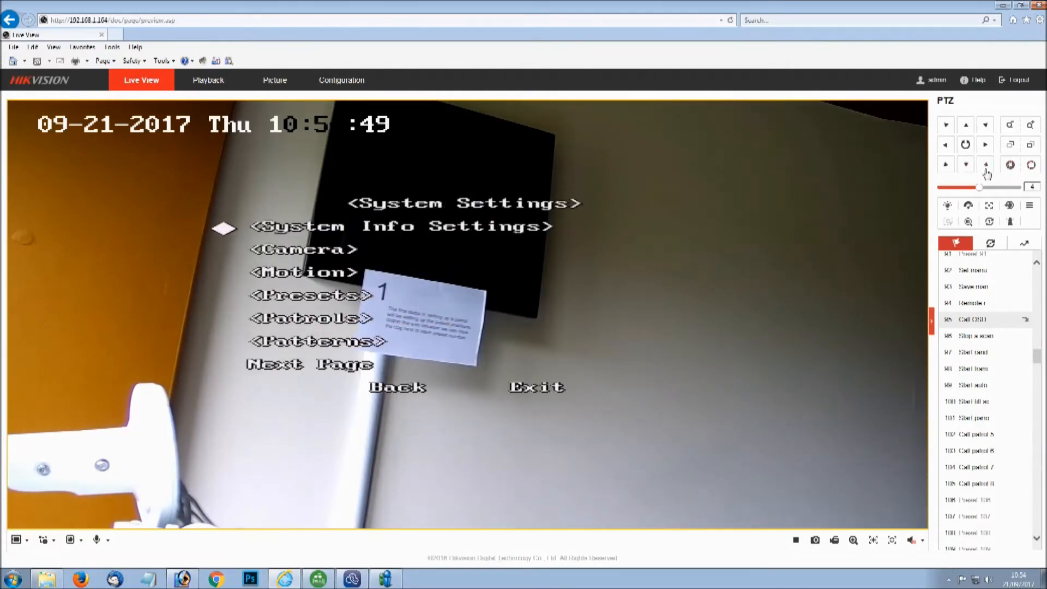
pyautogui.click(965, 165)
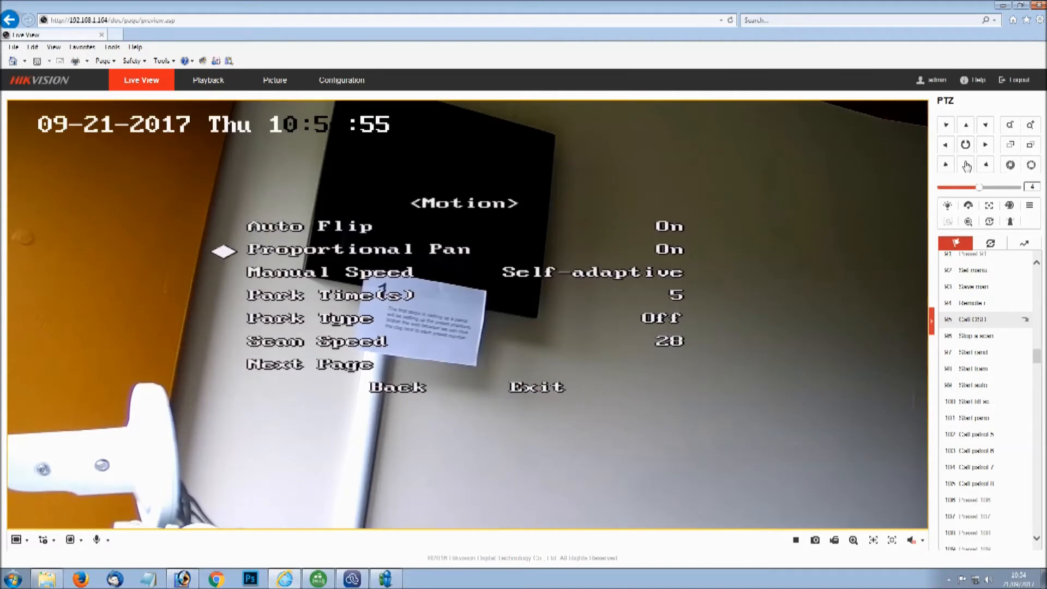
pyautogui.click(966, 164)
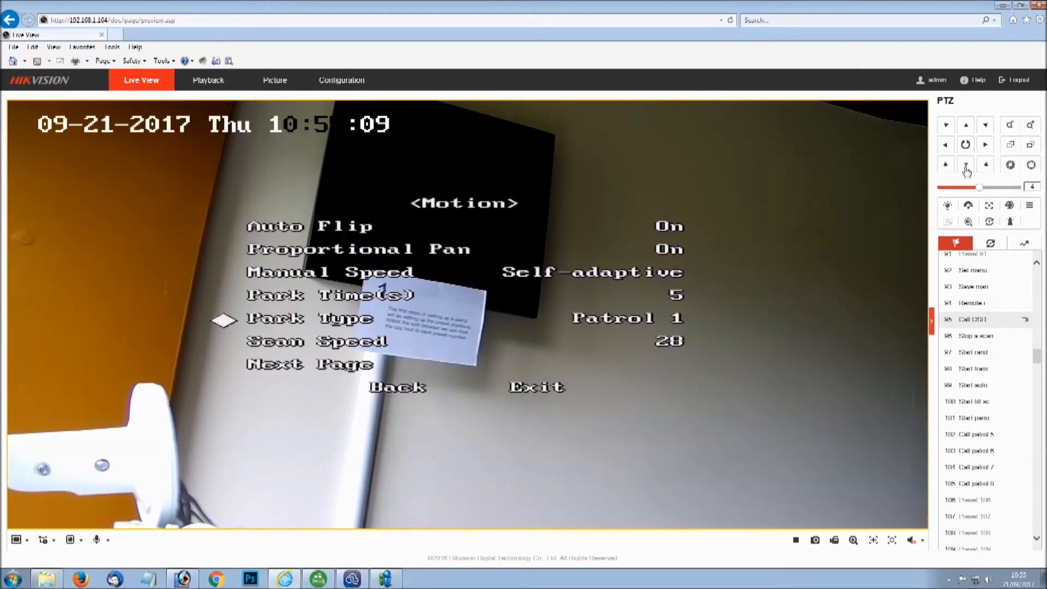
pyautogui.click(965, 164)
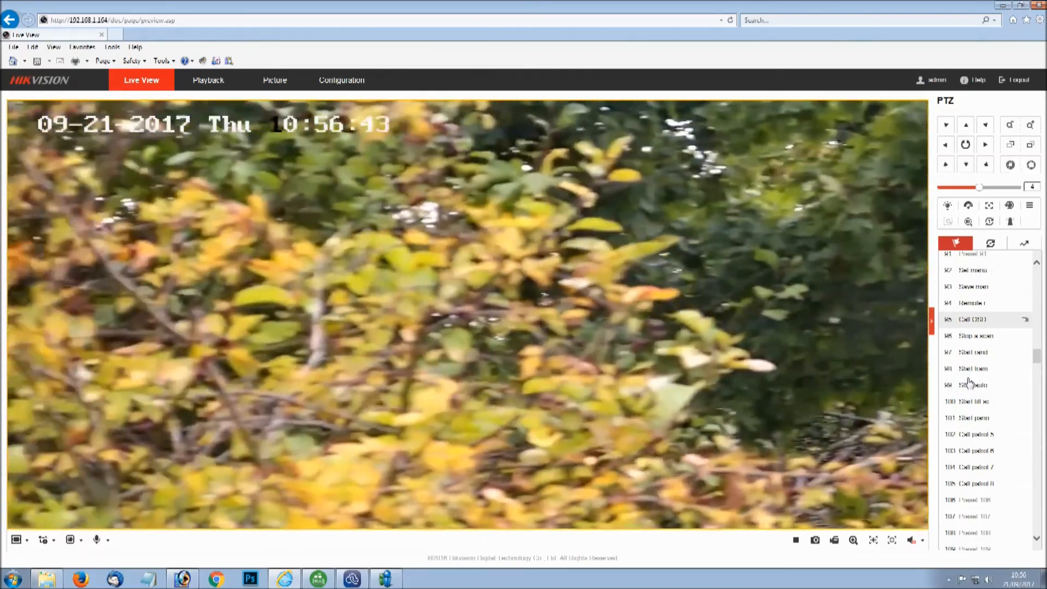
# Step: Stop the live video feed and scroll further down the presets list
pyautogui.scroll(-3)
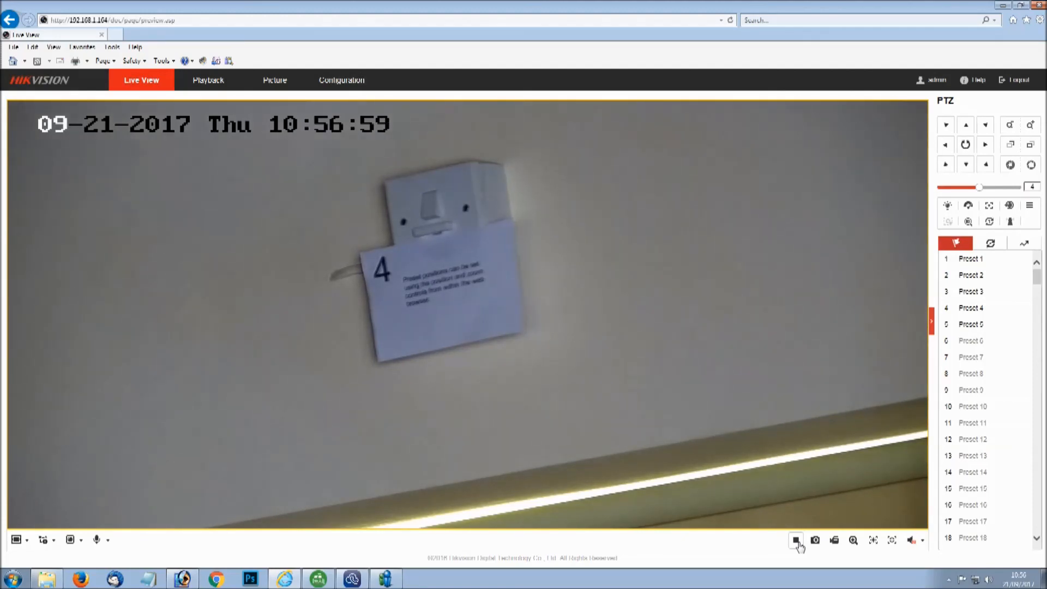
pyautogui.click(794, 541)
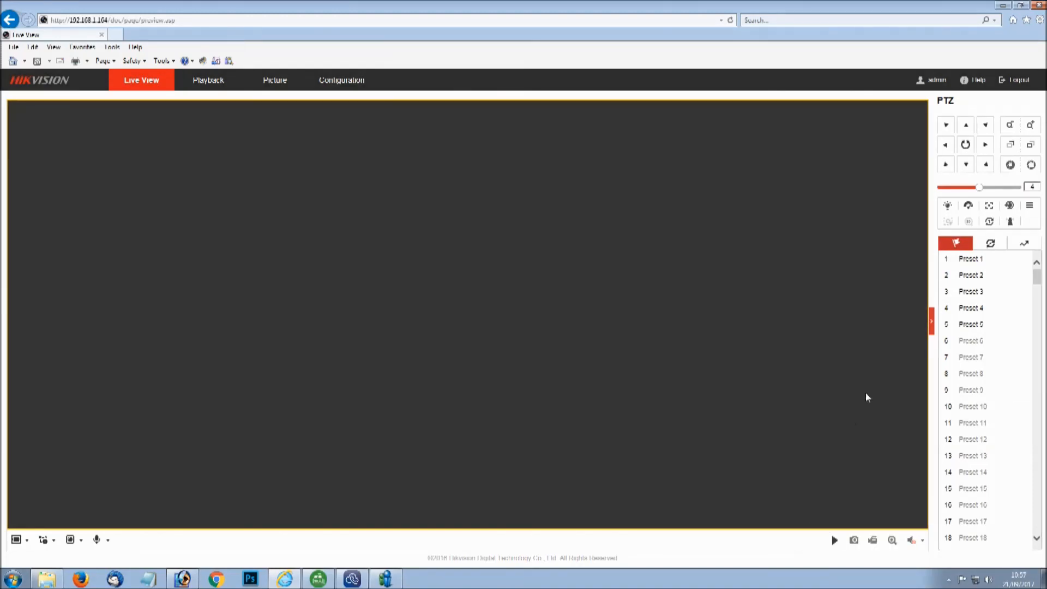
pyautogui.scroll(-3)
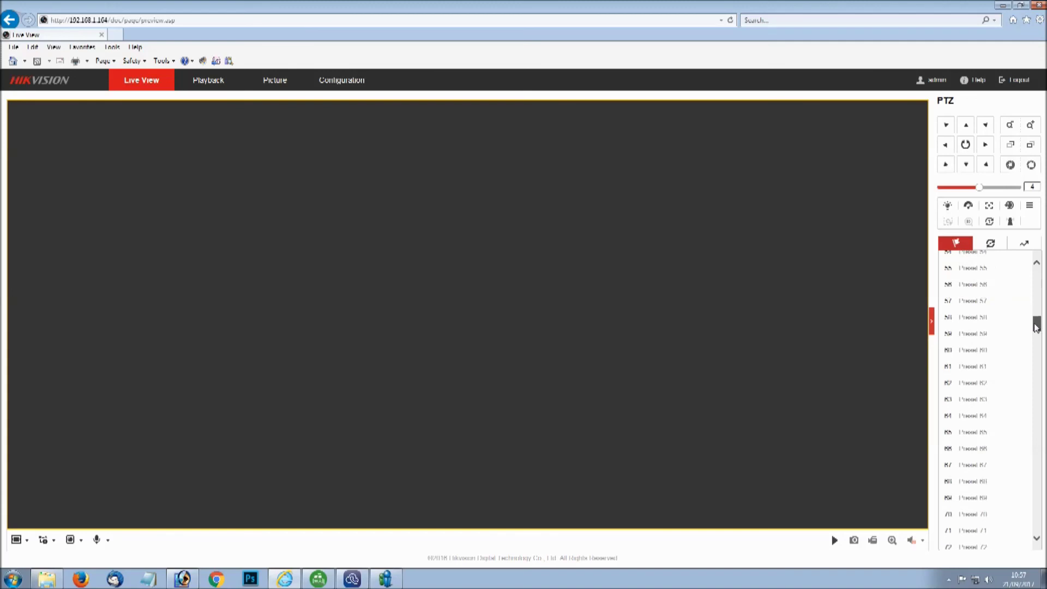